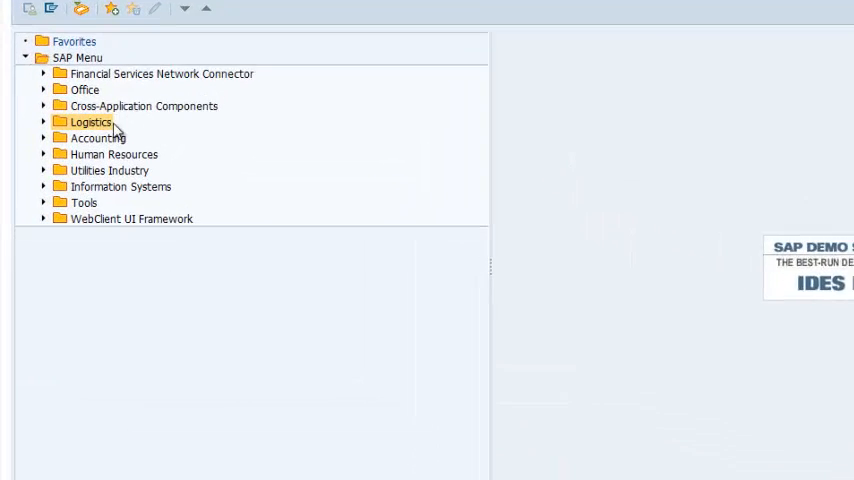
- Open Equipment Create (General) via Logistics > Plant Maintenance > Technical Objects > Equipment
{"action": "left_click", "coordinate": [90, 121]}
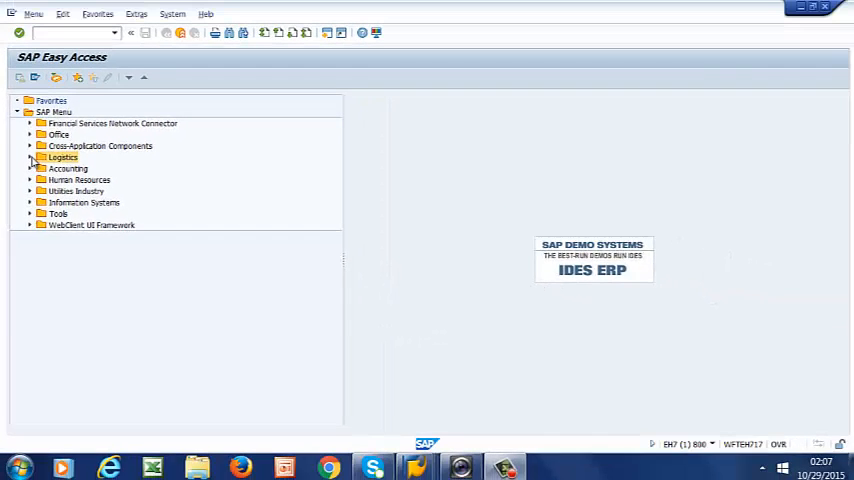
{"action": "left_click", "coordinate": [31, 157]}
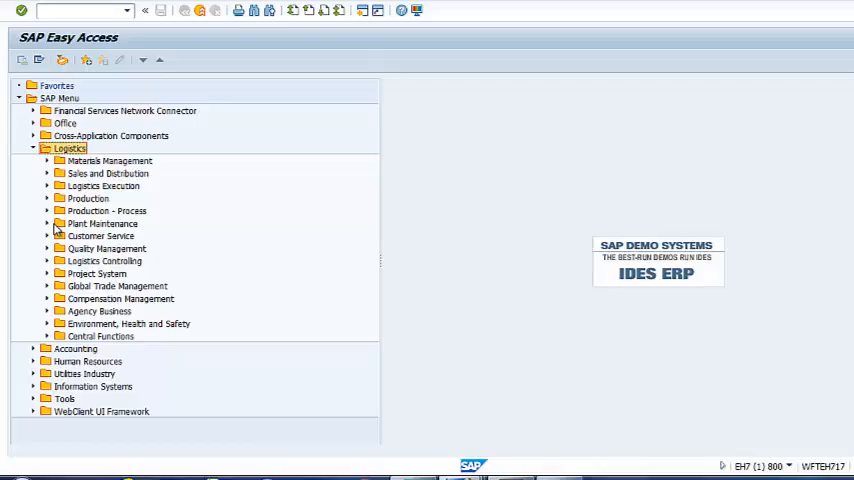
{"action": "left_click", "coordinate": [47, 223]}
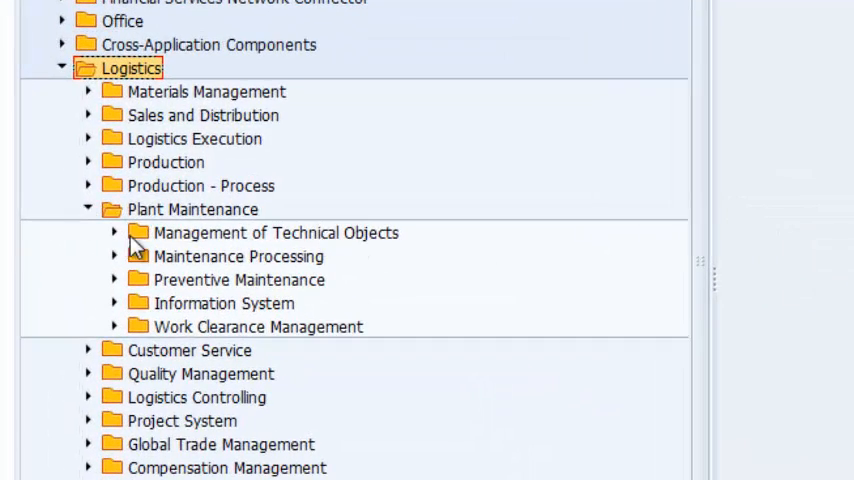
{"action": "left_click", "coordinate": [114, 232]}
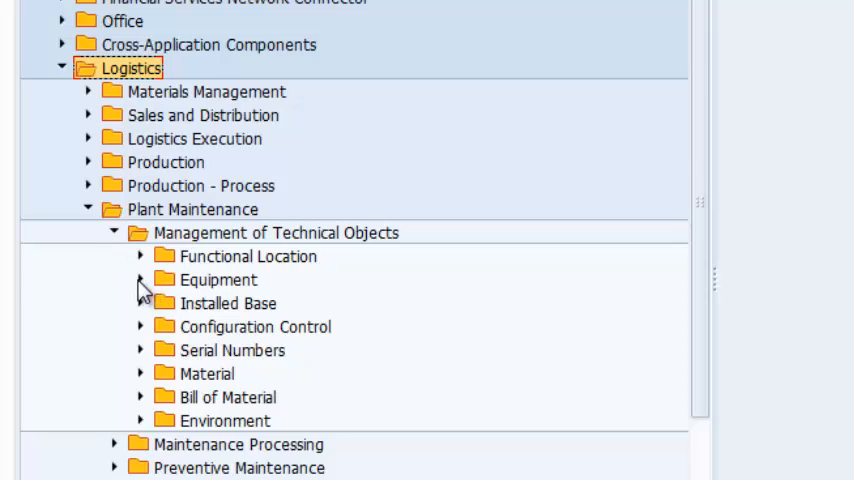
{"action": "left_click", "coordinate": [140, 280]}
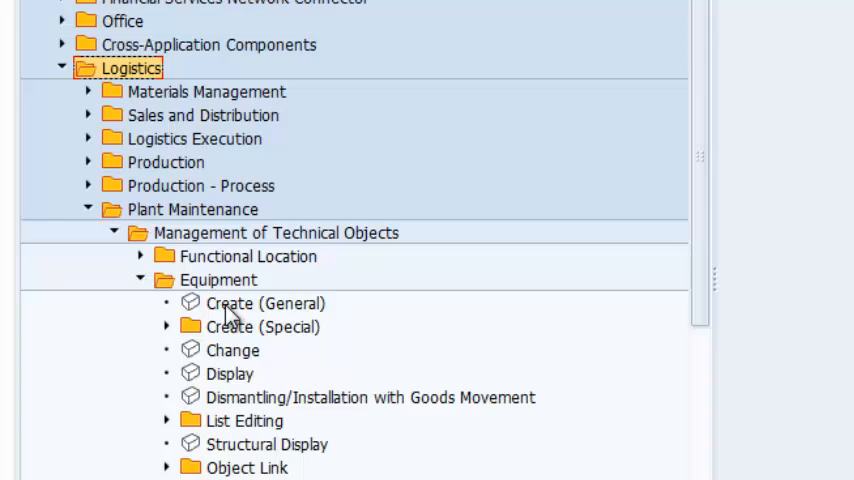
{"action": "double_click", "coordinate": [262, 303]}
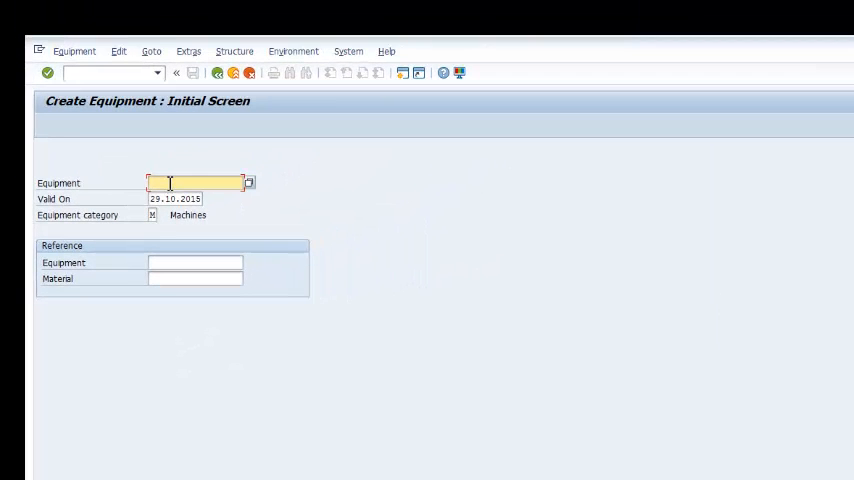
- Enter equipment number PUMP4, confirm, and set its description to Pump
{"action": "type", "text": "p"}
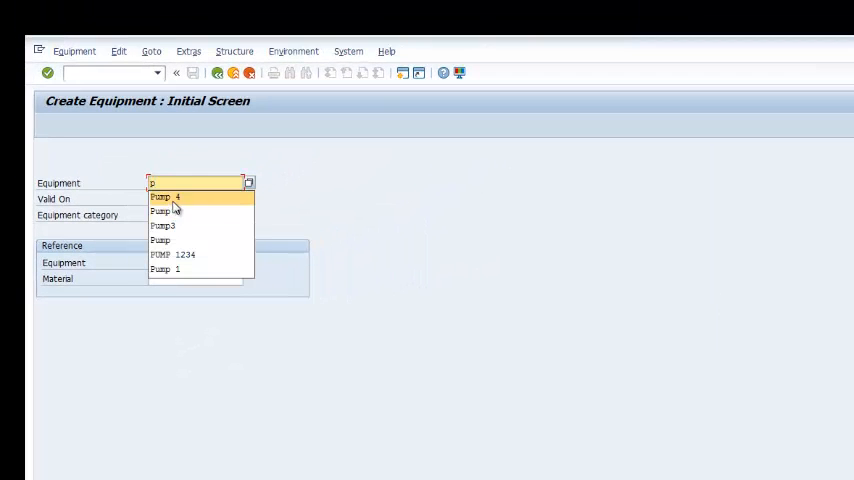
{"action": "left_click", "coordinate": [161, 197]}
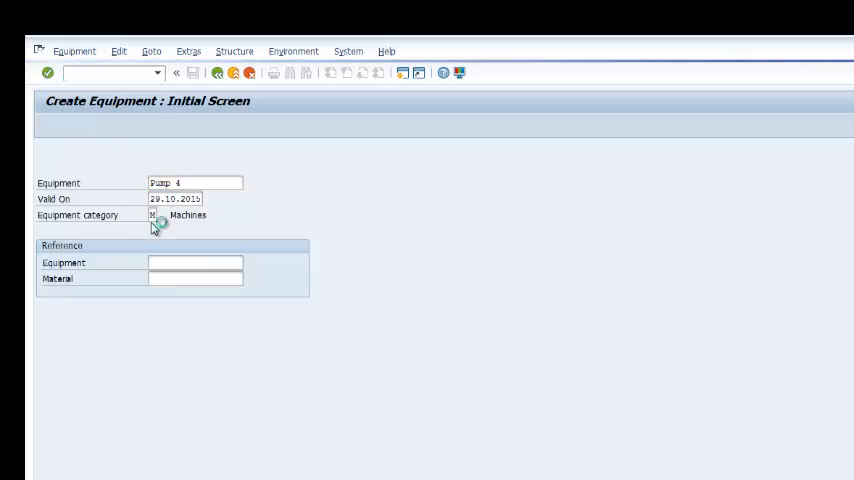
{"action": "key", "text": "Enter"}
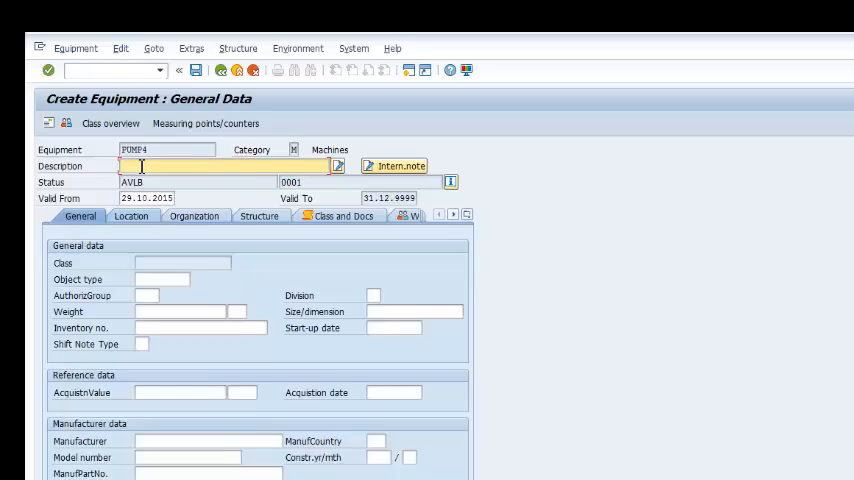
{"action": "type", "text": "pu"}
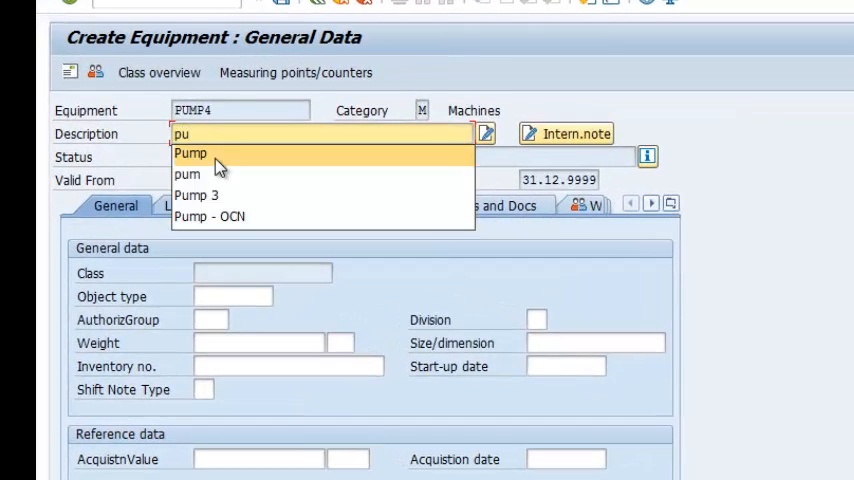
{"action": "left_click", "coordinate": [189, 153]}
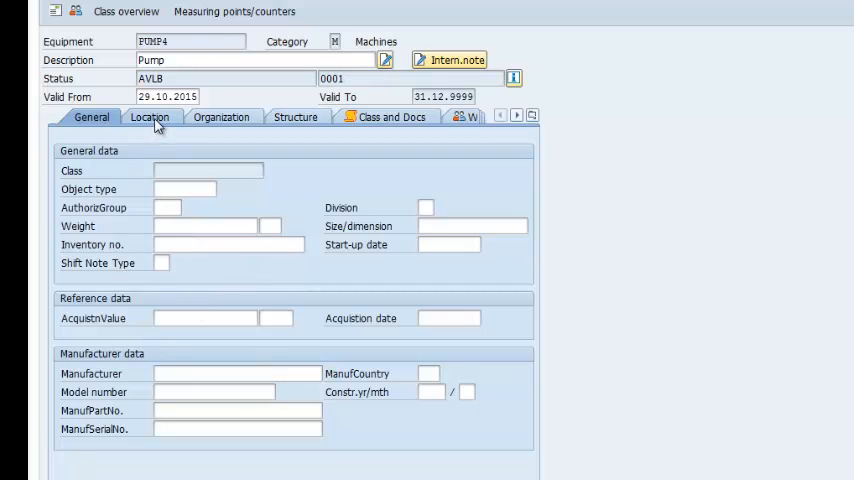
- On the Location tab, choose maintenance plant BRI2 and enter location SAN DIEGO
{"action": "left_click", "coordinate": [149, 117]}
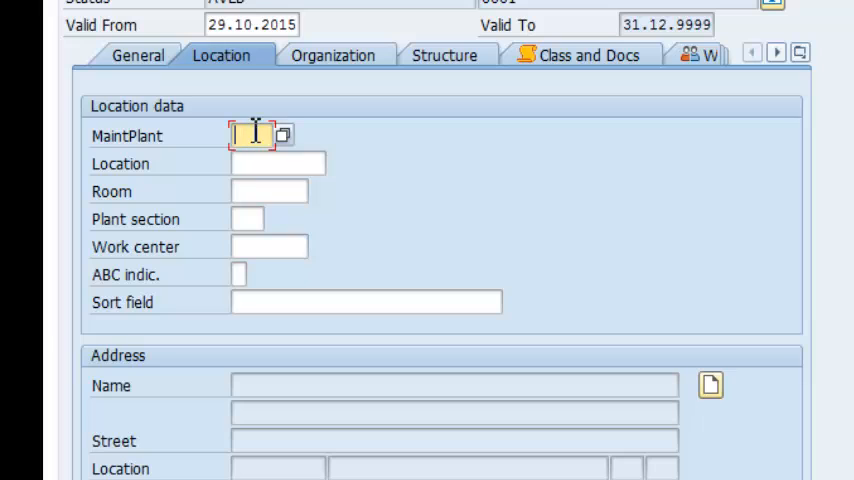
{"action": "type", "text": "br"}
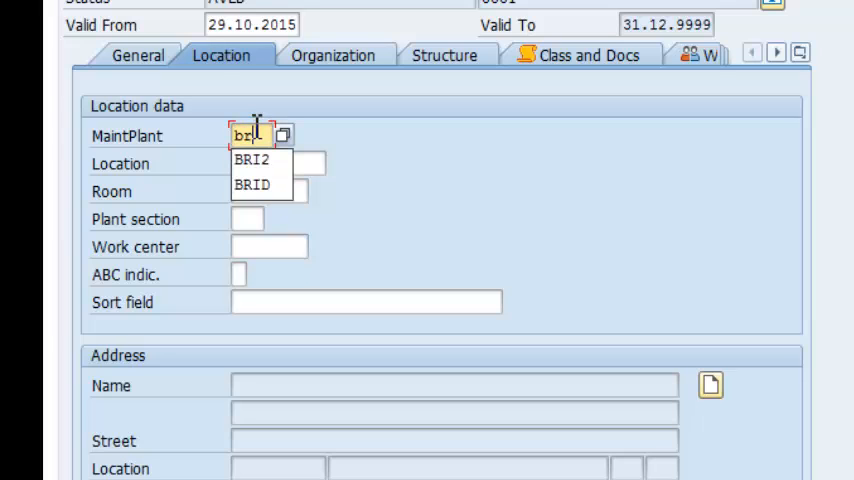
{"action": "left_click", "coordinate": [252, 161]}
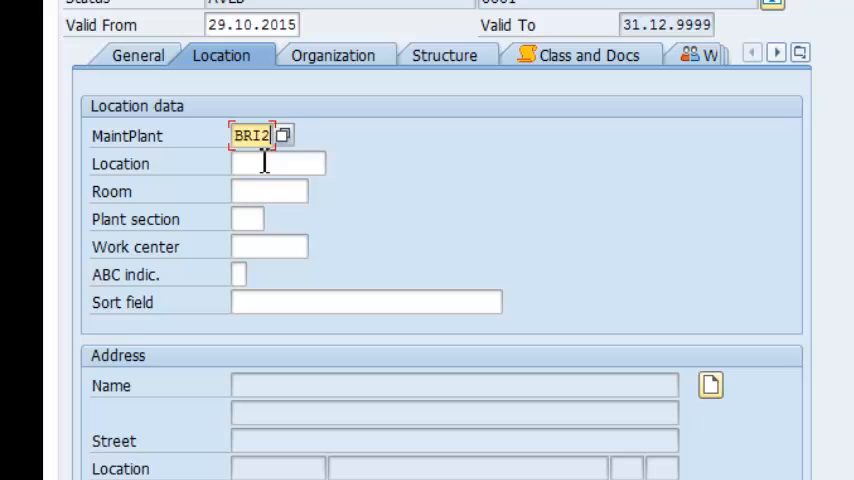
{"action": "left_click", "coordinate": [277, 163]}
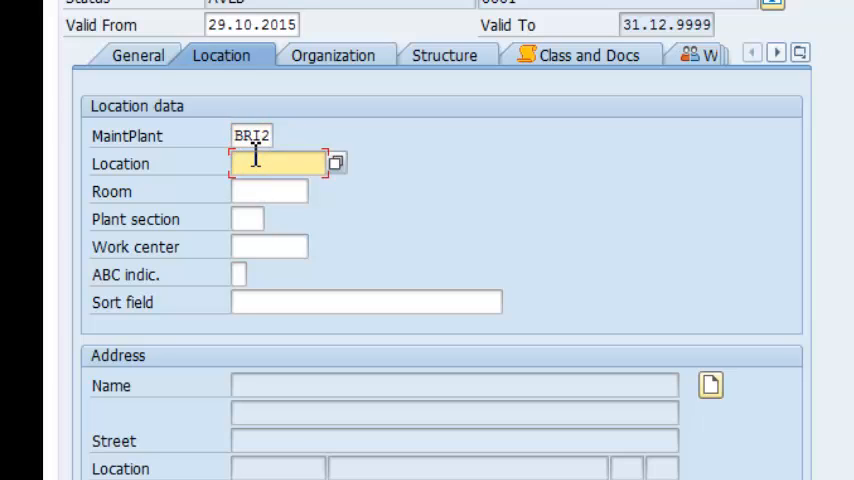
{"action": "type", "text": "SAN DIEGO"}
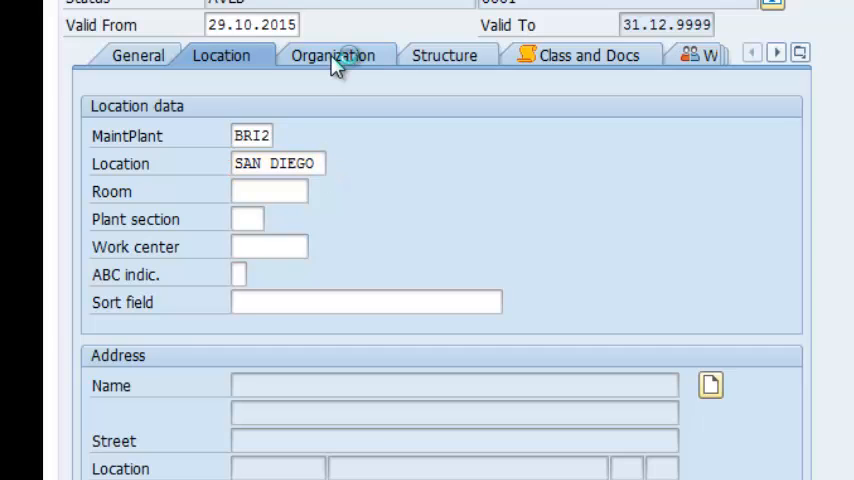
- Show PUMP4's organization data and bring up the ISO-OCN catalog profile entry
{"action": "left_click", "coordinate": [333, 55]}
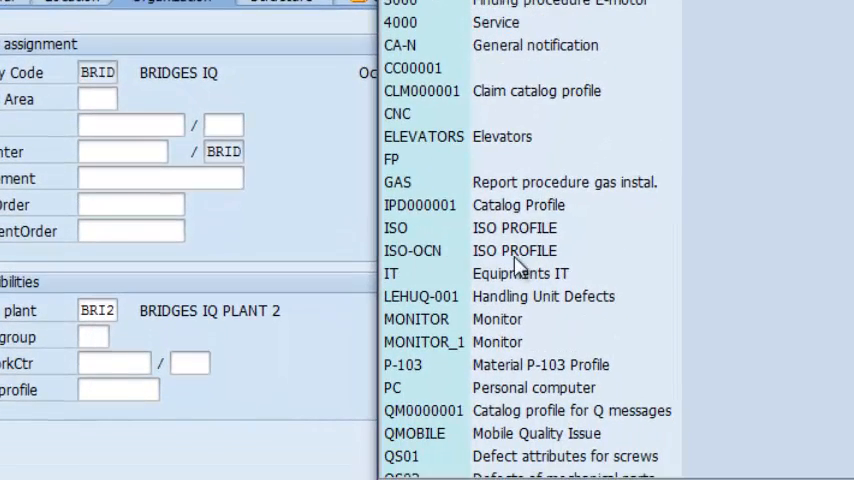
{"action": "left_click", "coordinate": [413, 250]}
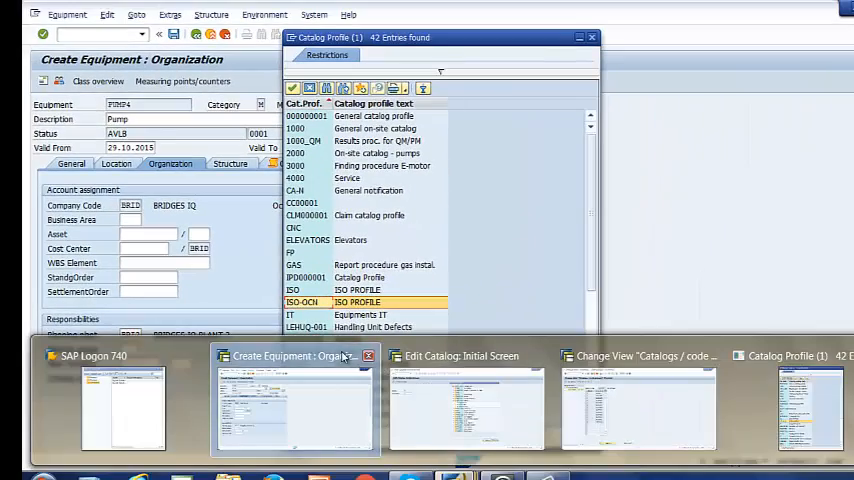
- Switch to the ISO-OCN Catalogs / code groups session listing 13 entries
{"action": "left_click", "coordinate": [638, 355]}
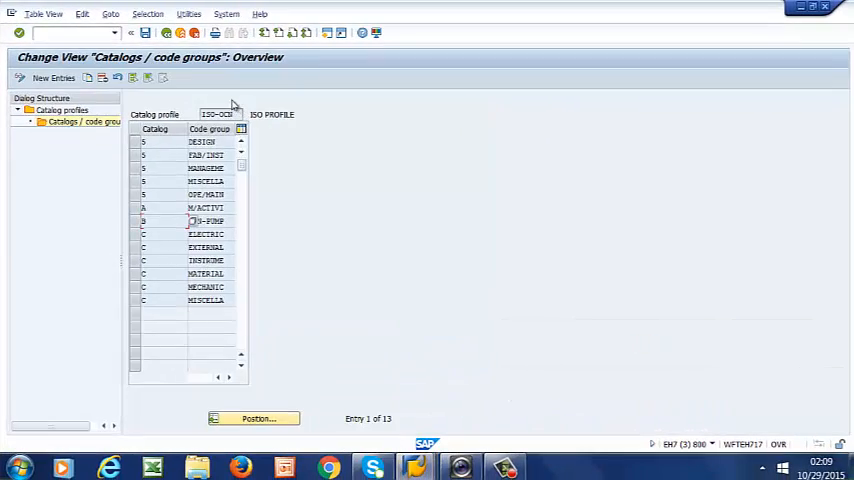
{"action": "mouse_move", "coordinate": [137, 224]}
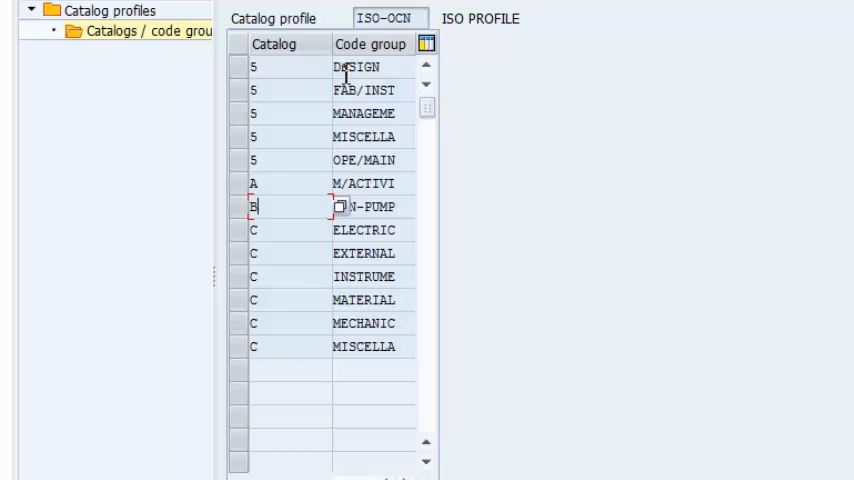
{"action": "mouse_move", "coordinate": [332, 106]}
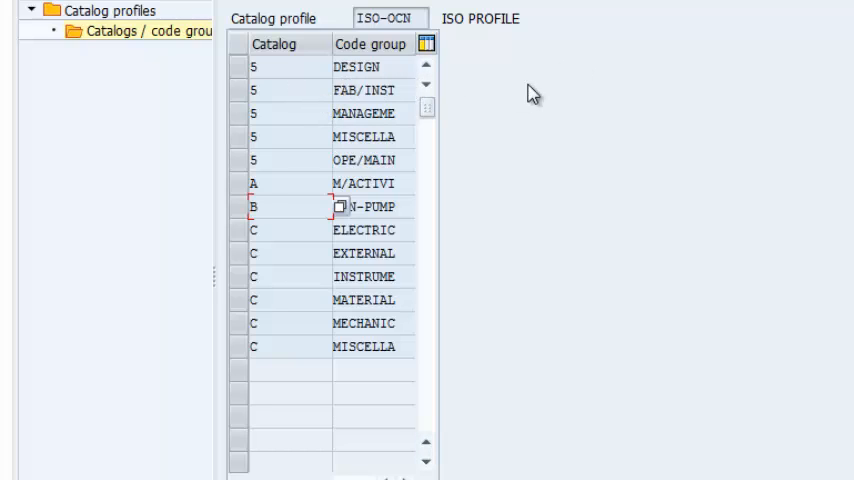
{"action": "mouse_move", "coordinate": [520, 124]}
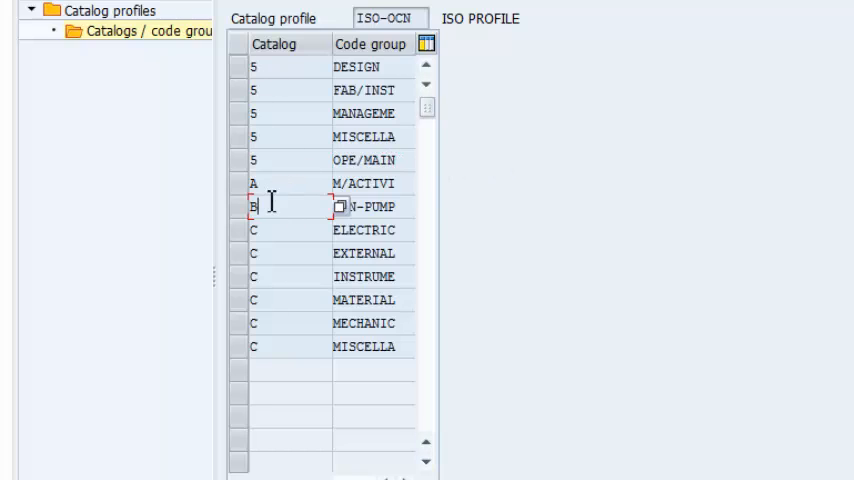
{"action": "mouse_move", "coordinate": [430, 190]}
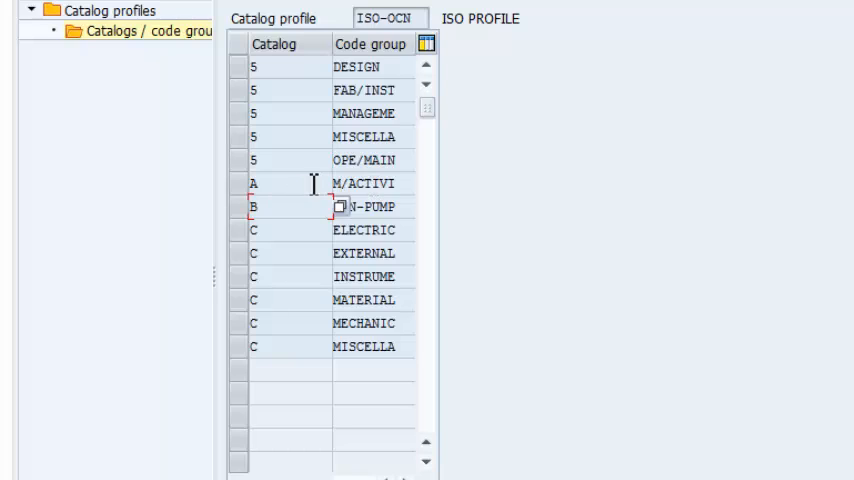
{"action": "mouse_move", "coordinate": [372, 183]}
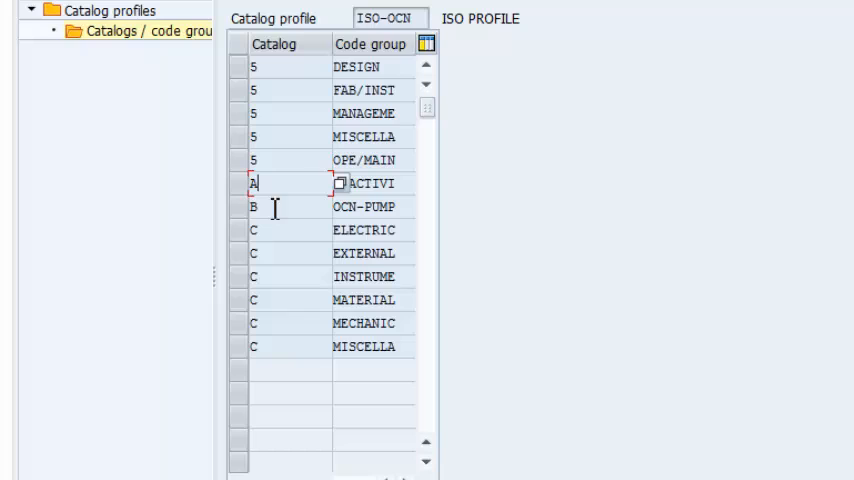
{"action": "mouse_move", "coordinate": [351, 212]}
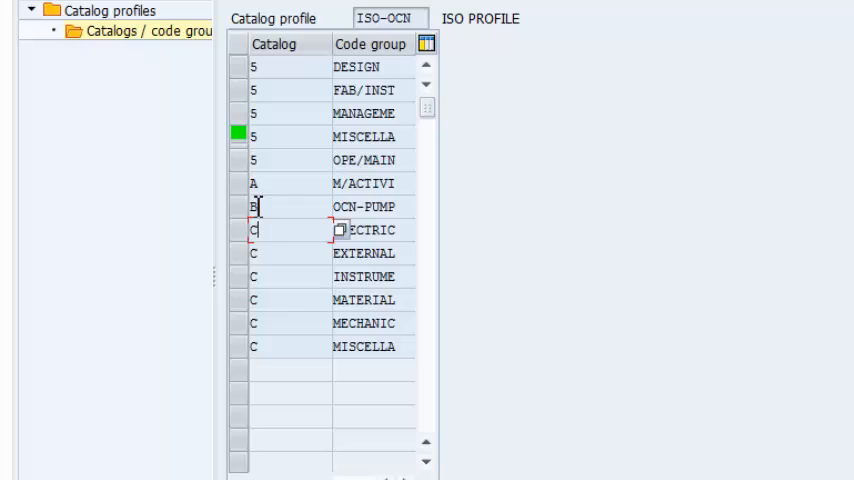
{"action": "mouse_move", "coordinate": [256, 188]}
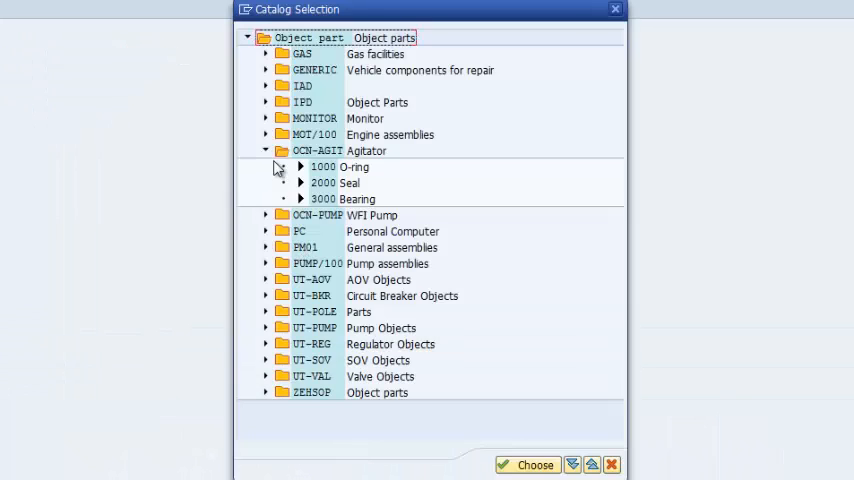
- Collapse the Agitator group and expand OCN-PUMP WFI Pump: Impeller, Pump Casing, Bearing, Shaft
{"action": "left_click", "coordinate": [265, 150]}
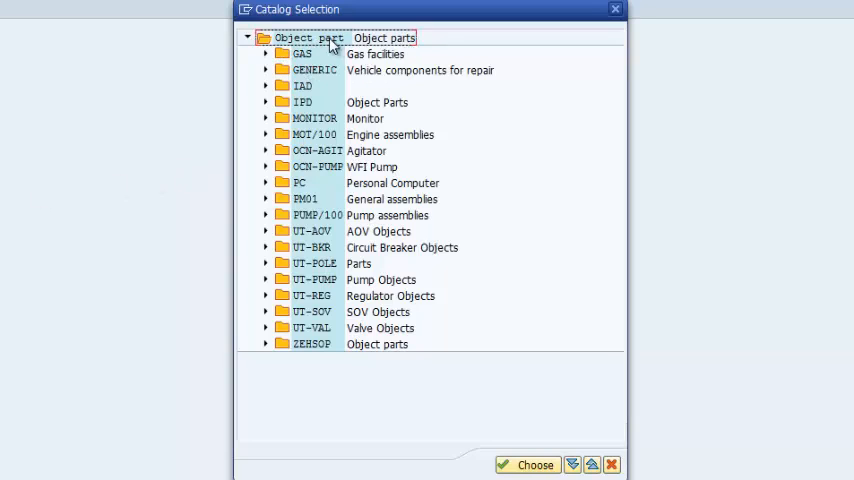
{"action": "mouse_move", "coordinate": [312, 147]}
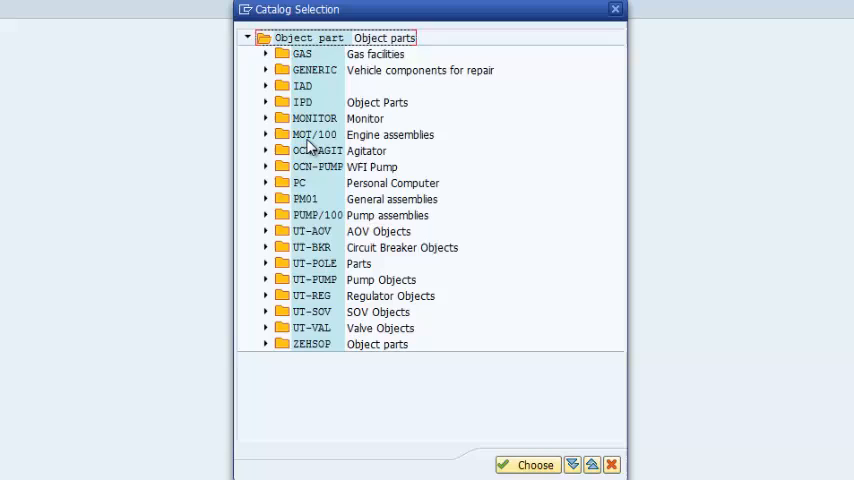
{"action": "mouse_move", "coordinate": [262, 157]}
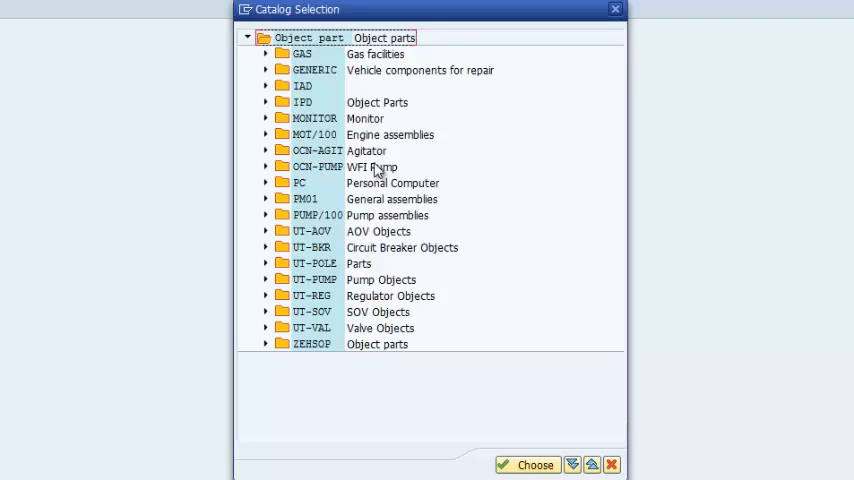
{"action": "left_click", "coordinate": [266, 166]}
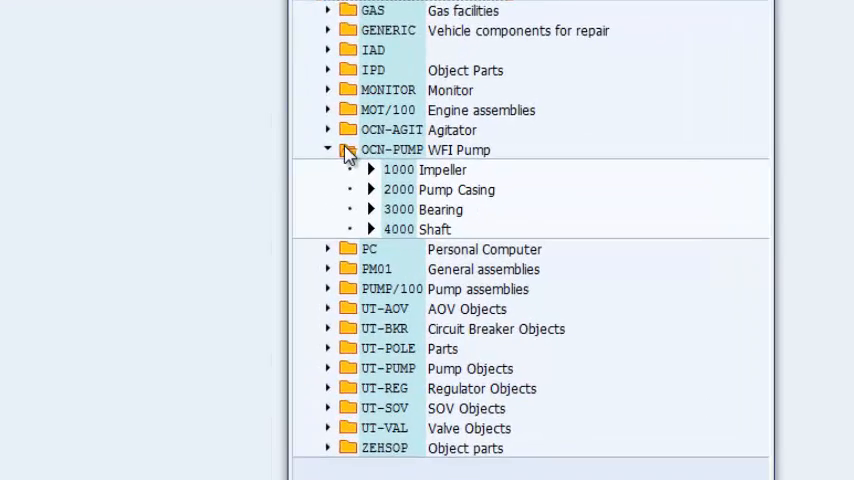
{"action": "scroll", "scroll_direction": "down", "scroll_amount": 3}
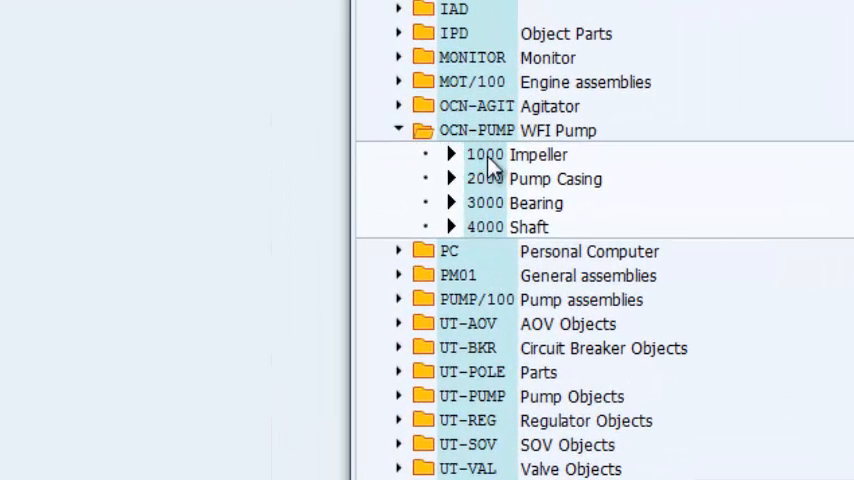
{"action": "mouse_move", "coordinate": [513, 200]}
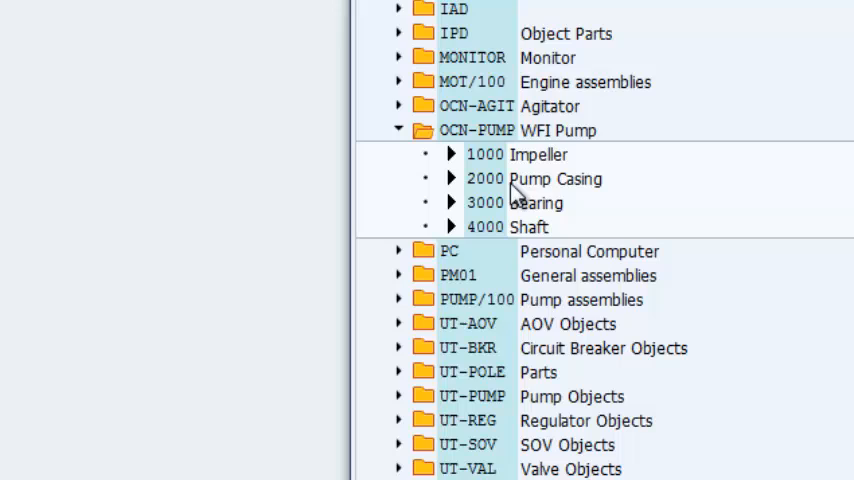
{"action": "mouse_move", "coordinate": [508, 226]}
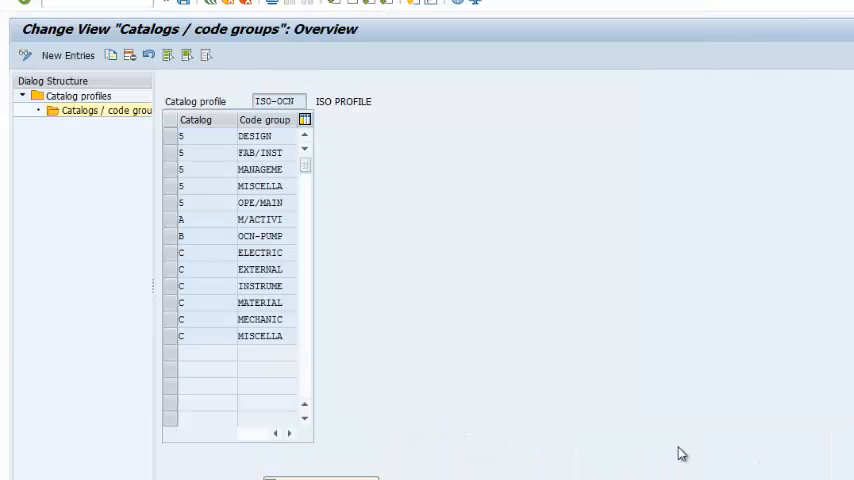
- Return to PUMP4's organization data with the catalog profile list showing ISO-OCN
{"action": "left_click", "coordinate": [181, 252]}
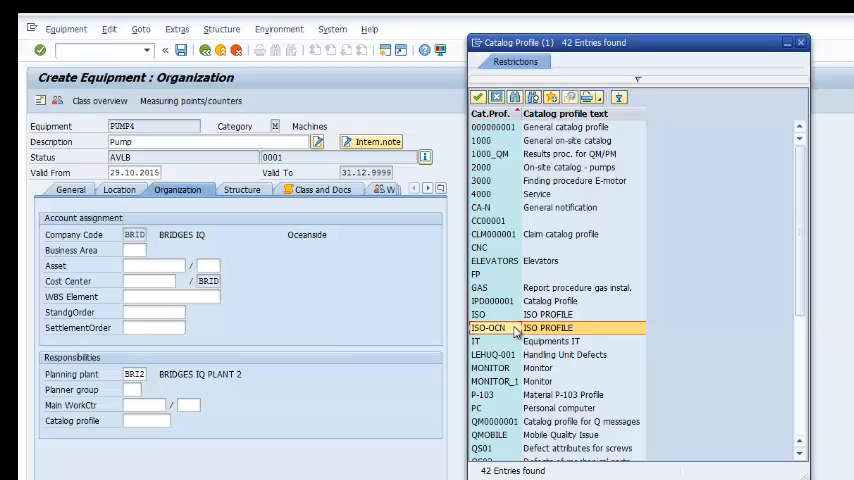
- Select ISO-OCN ISO PROFILE from the catalog profile search help
{"action": "double_click", "coordinate": [514, 328]}
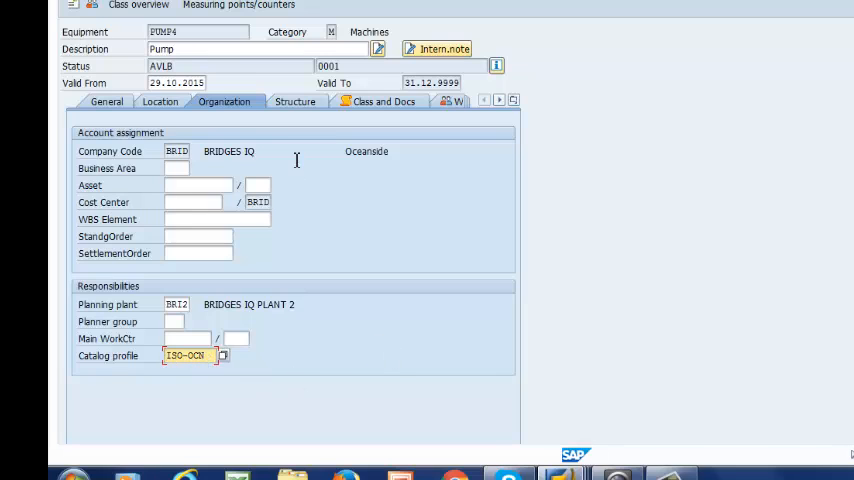
{"action": "mouse_move", "coordinate": [248, 322]}
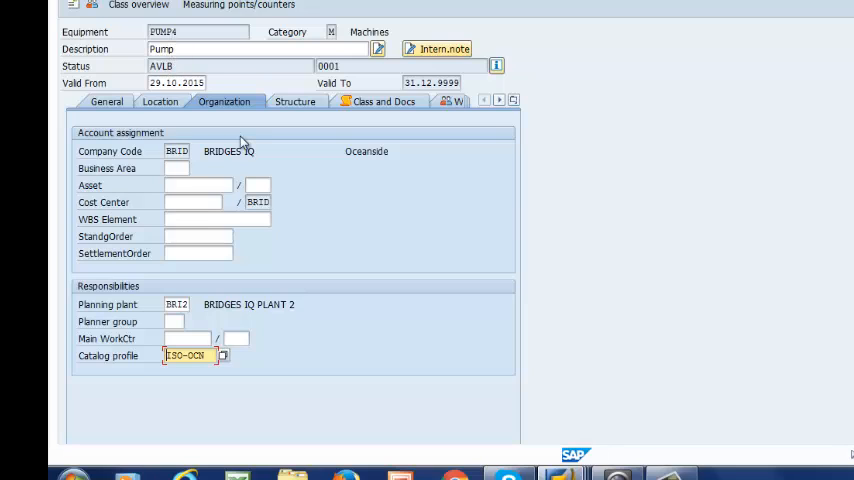
{"action": "mouse_move", "coordinate": [295, 107]}
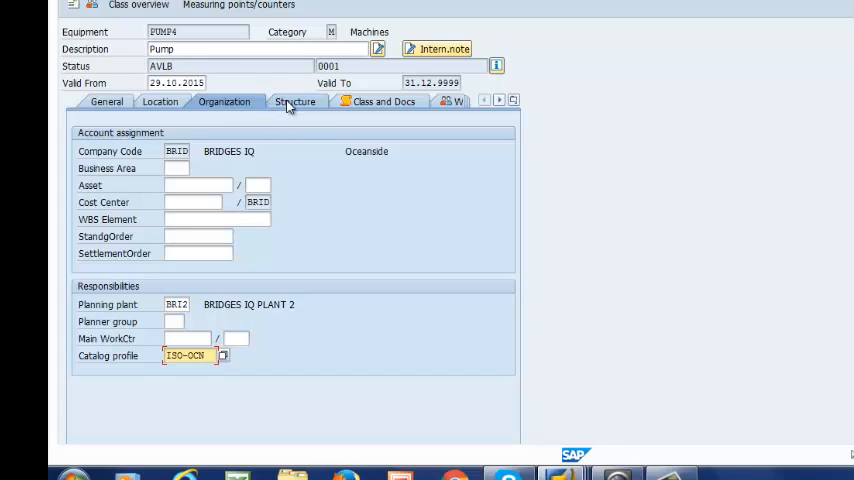
- Install PUMP4 at functional location OCN-UTL-WFI-C200-ST2000 from the Structure tab
{"action": "left_click", "coordinate": [293, 101]}
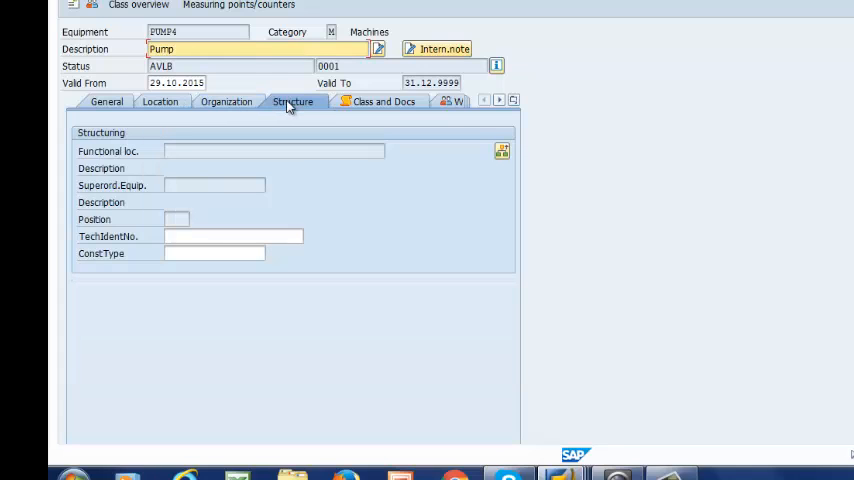
{"action": "left_click", "coordinate": [270, 151]}
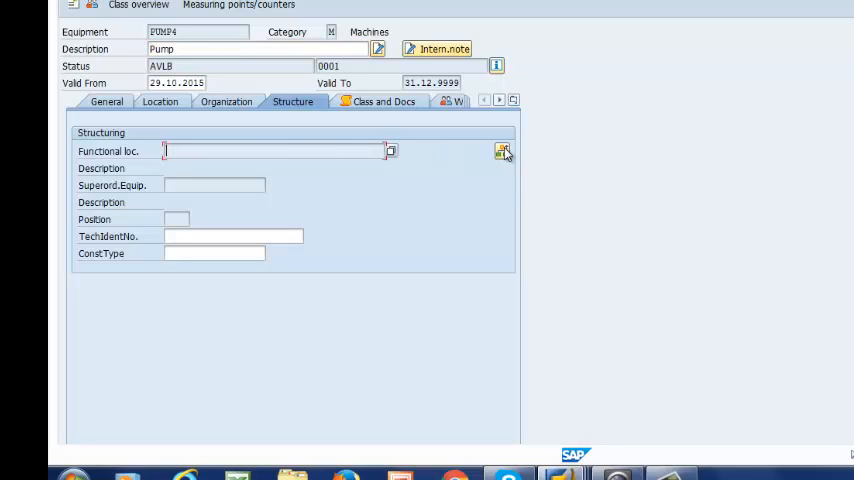
{"action": "left_click", "coordinate": [503, 151]}
{"action": "type", "text": "o"}
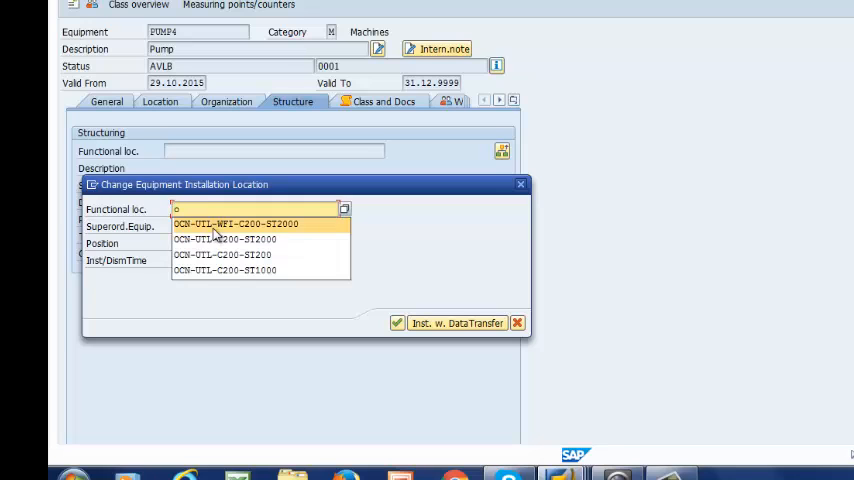
{"action": "left_click", "coordinate": [237, 223]}
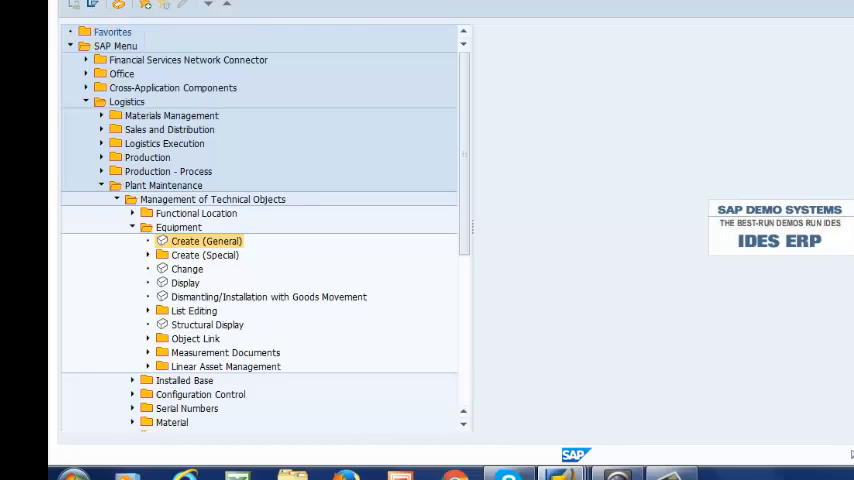
- Create an M2 malfunction notification for equipment PUMP4
{"action": "double_click", "coordinate": [206, 241]}
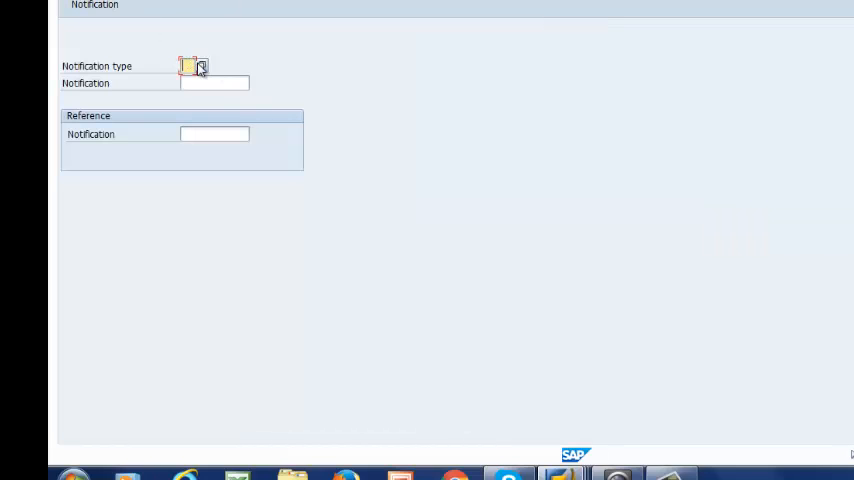
{"action": "left_click", "coordinate": [200, 67]}
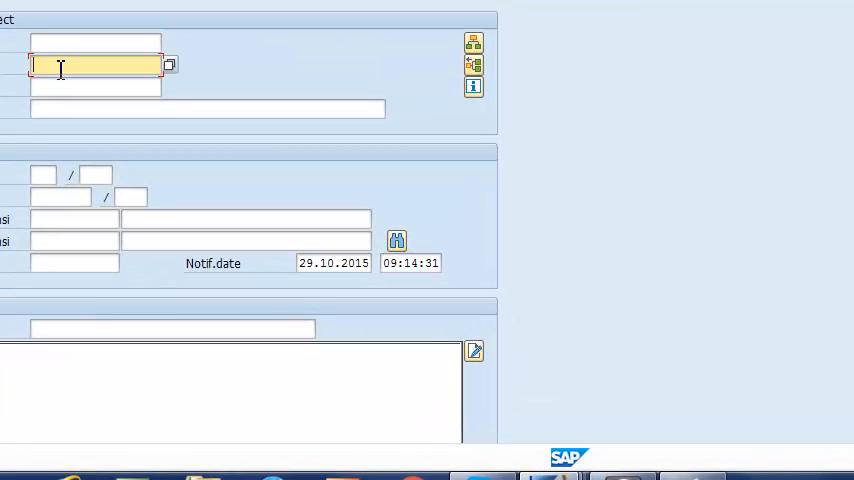
{"action": "type", "text": "p"}
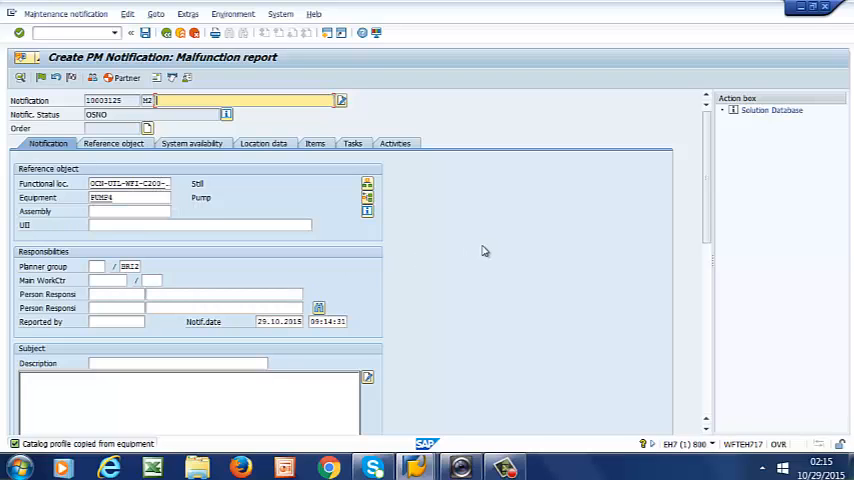
- Scroll the Notification tab down to the empty malfunction data and item sections
{"action": "scroll", "scroll_direction": "down", "scroll_amount": 3}
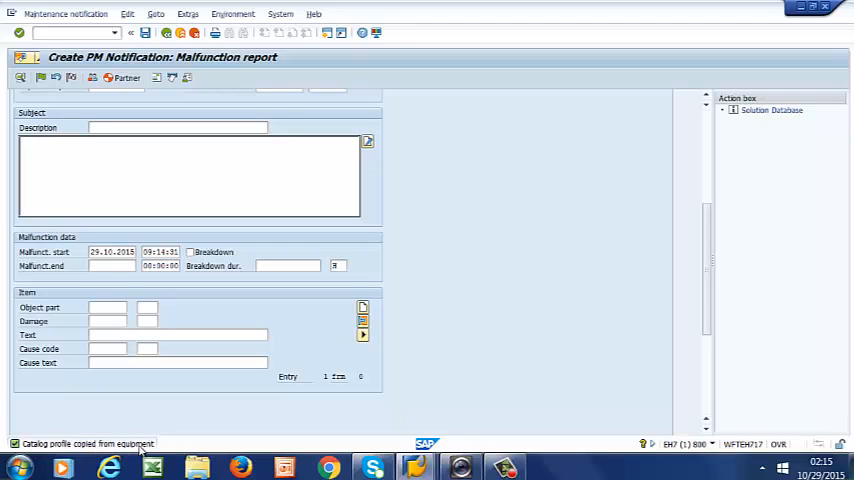
{"action": "mouse_move", "coordinate": [117, 451]}
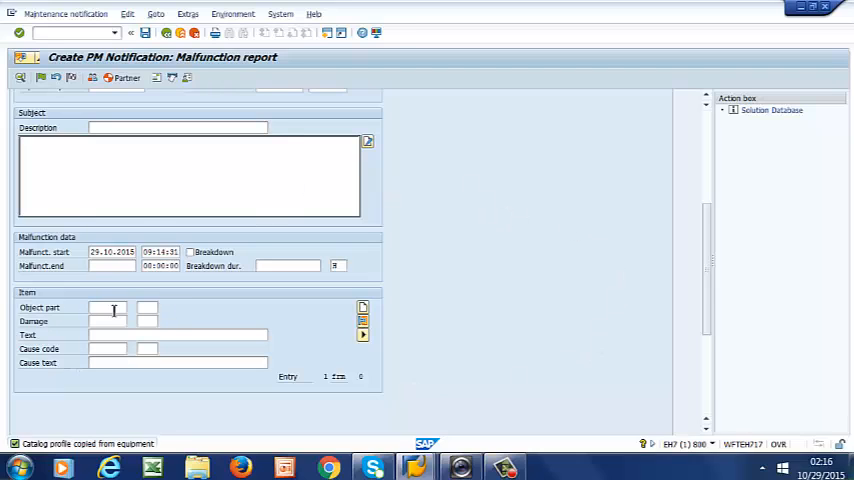
{"action": "mouse_move", "coordinate": [85, 338]}
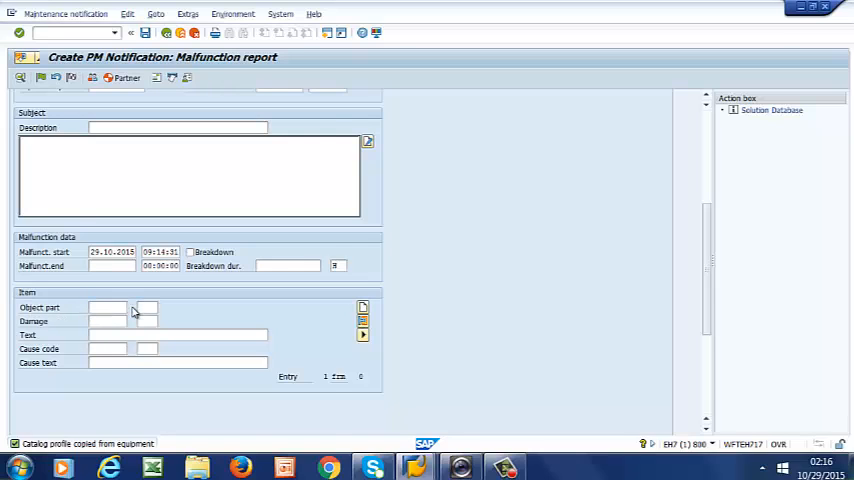
- Set object part OCN-PUMP 1000 Impeller and expand the damage code groups
{"action": "left_click", "coordinate": [146, 307]}
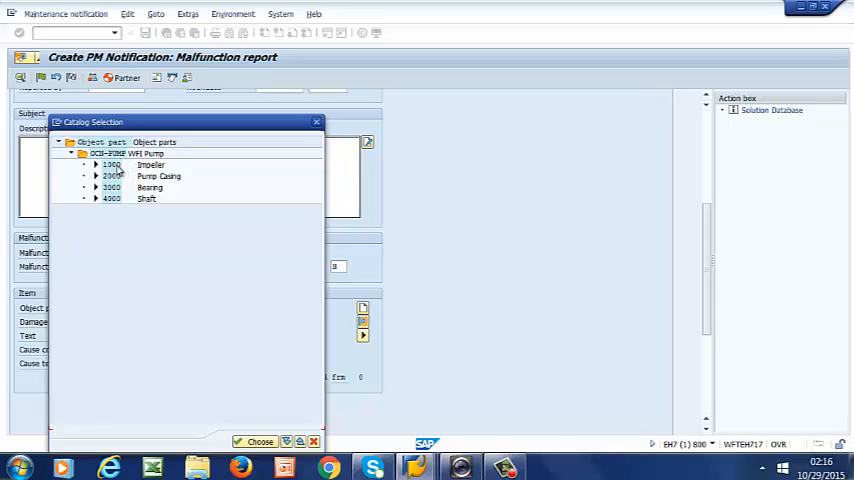
{"action": "left_click", "coordinate": [111, 165]}
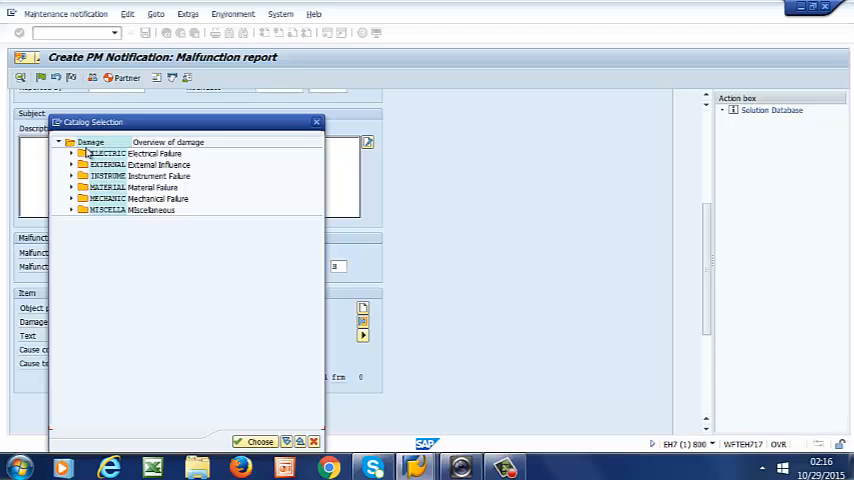
{"action": "left_click", "coordinate": [71, 153]}
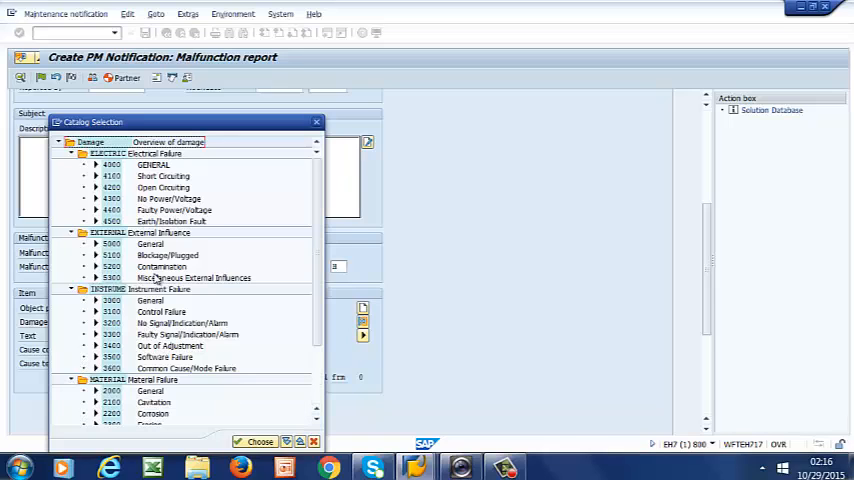
{"action": "scroll", "scroll_direction": "down", "scroll_amount": 3}
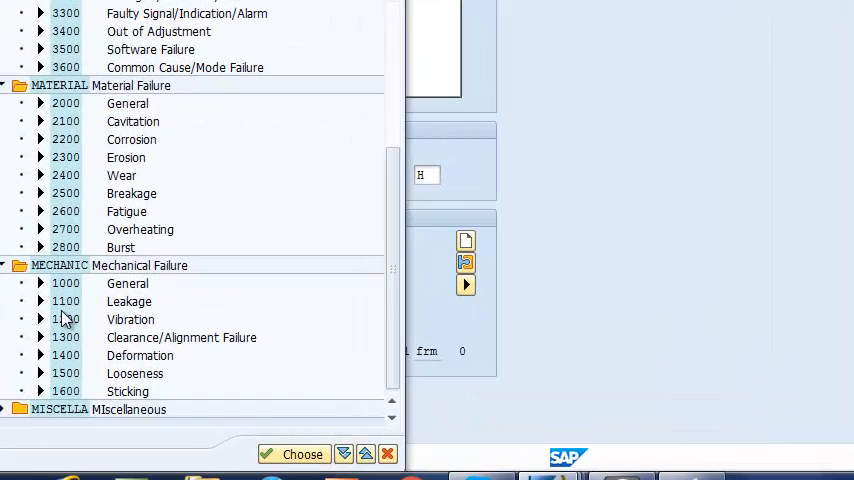
{"action": "mouse_move", "coordinate": [416, 204]}
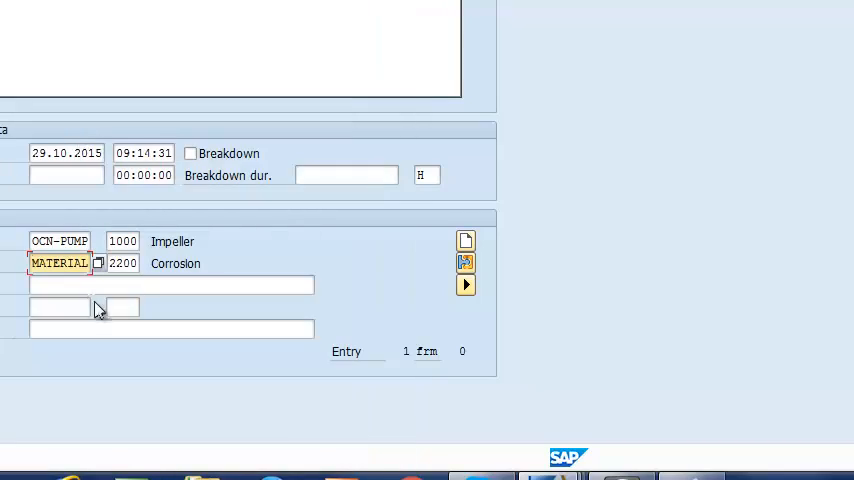
- Open the cause code catalog and expand its groups to find DESIGN 1200 Improper Material
{"action": "left_click", "coordinate": [59, 307]}
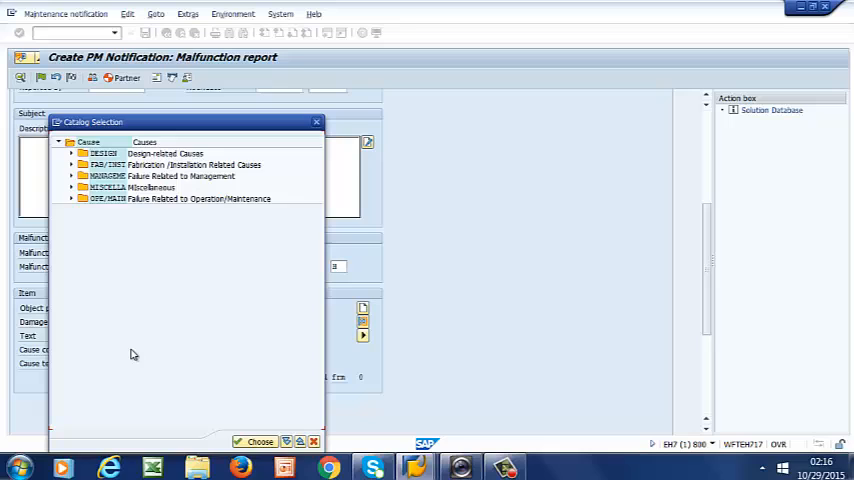
{"action": "left_click", "coordinate": [84, 153]}
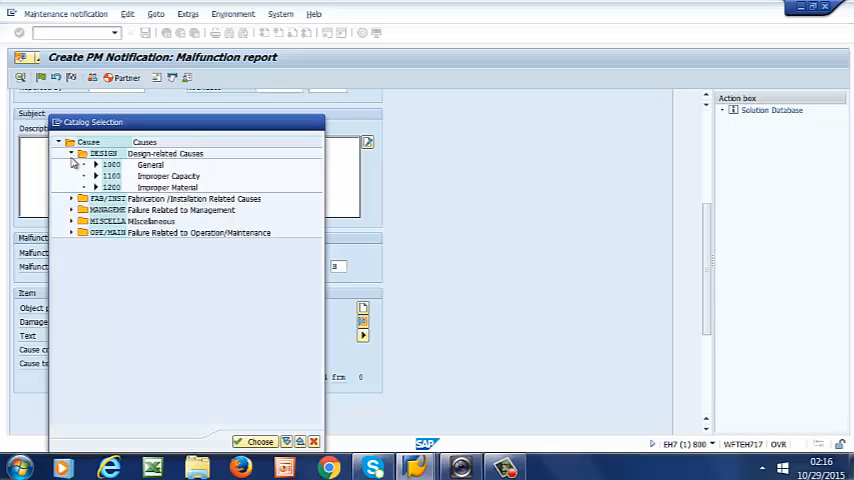
{"action": "left_click", "coordinate": [69, 198]}
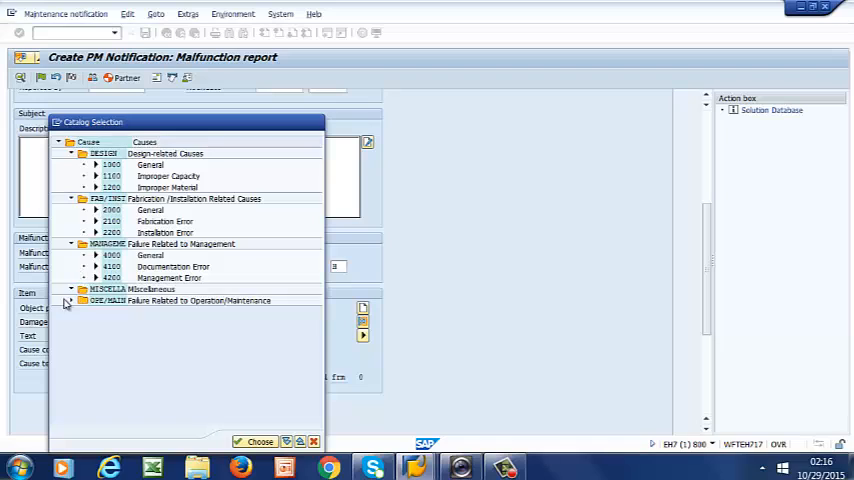
{"action": "left_click", "coordinate": [70, 289]}
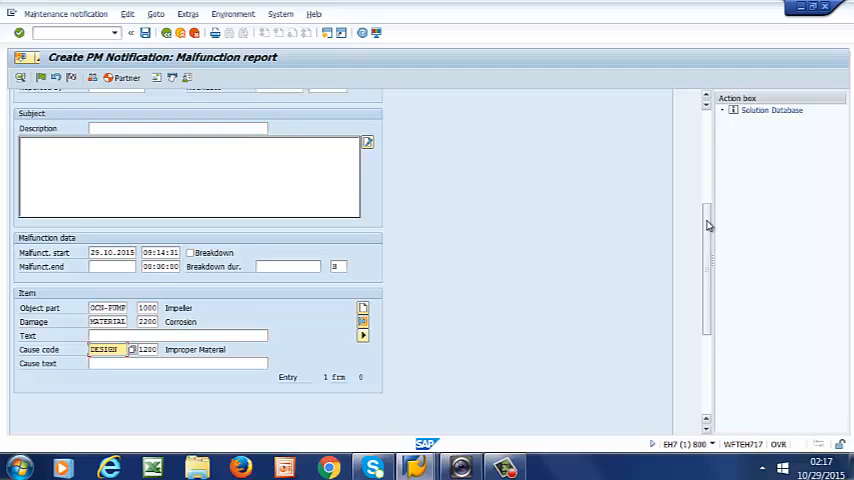
{"action": "scroll", "scroll_direction": "down", "scroll_amount": 3}
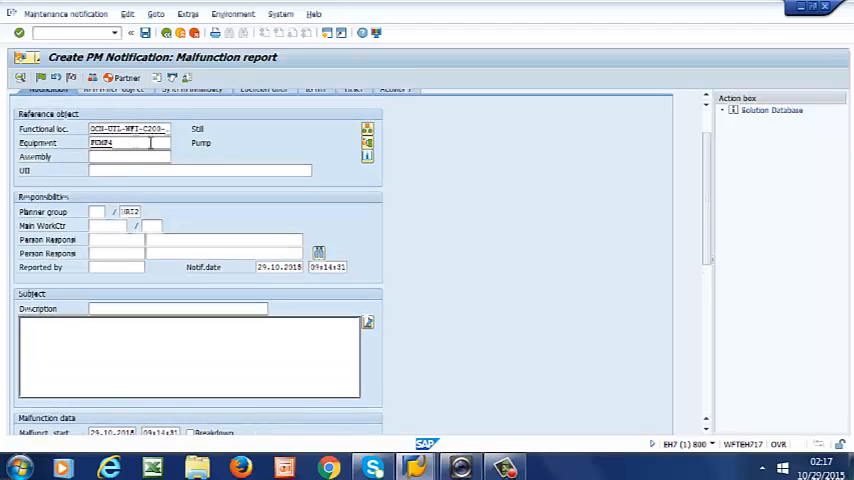
{"action": "scroll", "scroll_direction": "down", "scroll_amount": 3}
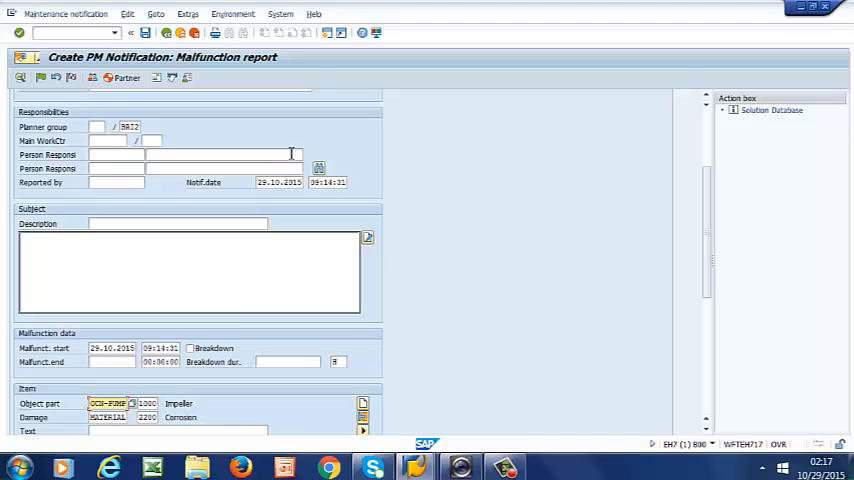
{"action": "mouse_move", "coordinate": [280, 134]}
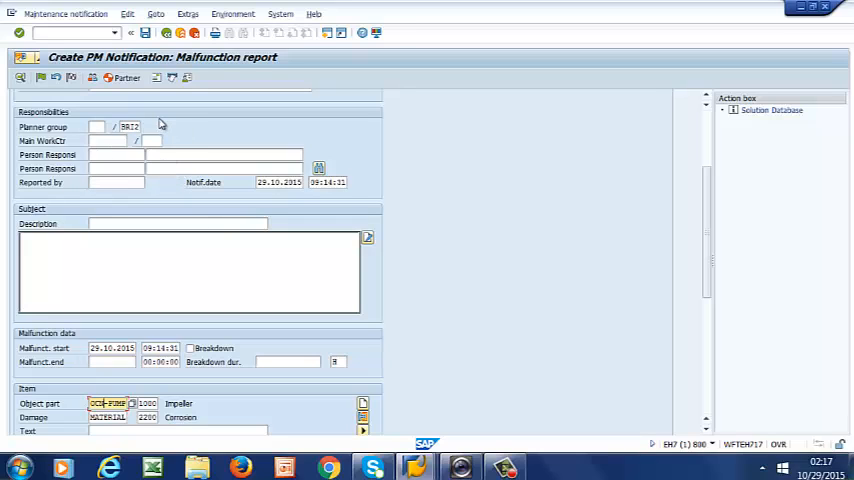
{"action": "mouse_move", "coordinate": [201, 147]}
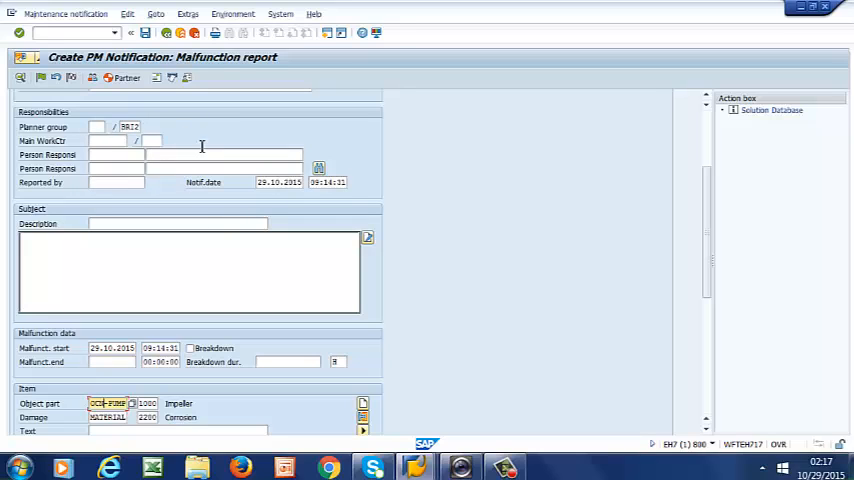